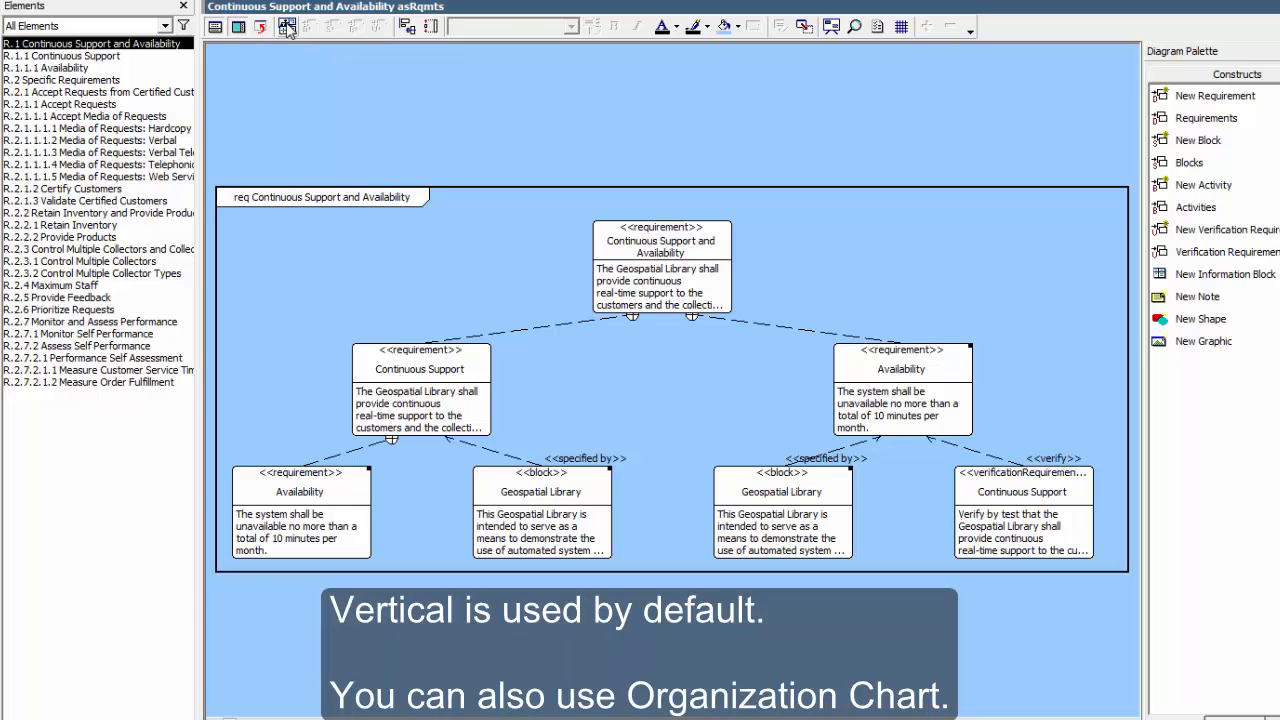
Switch the Continuous Support and Availability diagram from Vertical to Horizontal layout
left_click(287, 29)
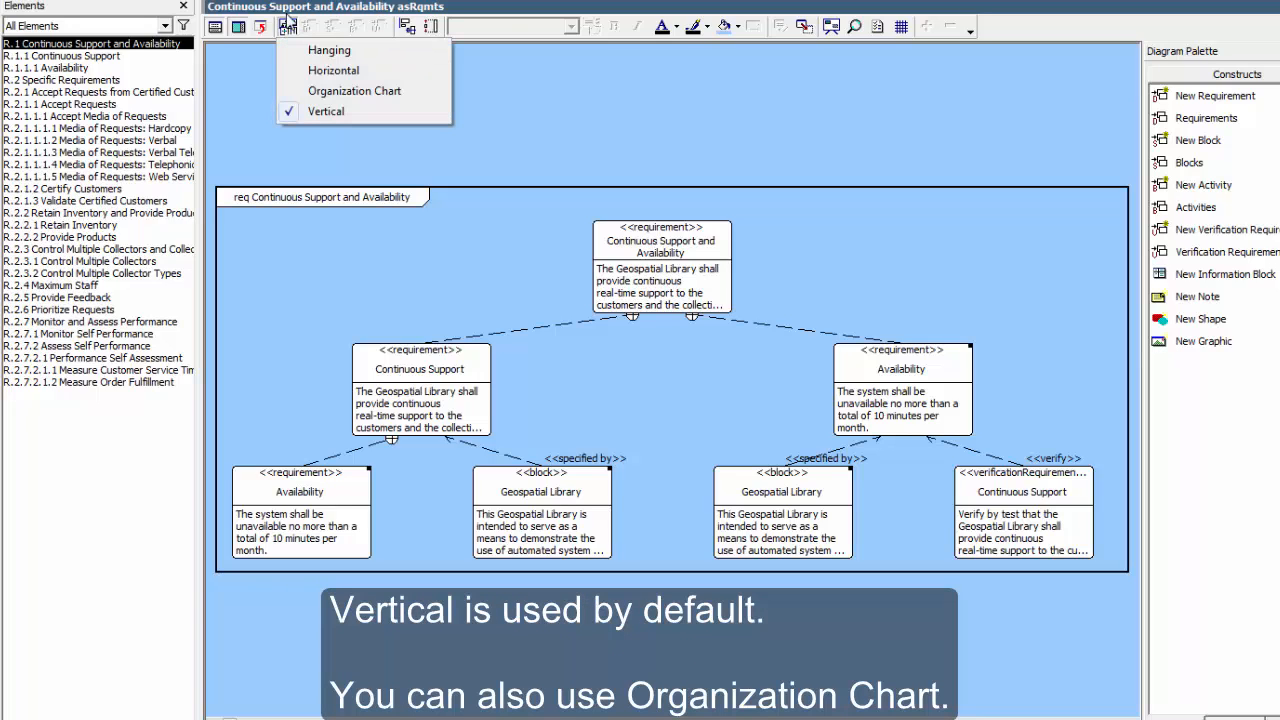
mouse_move(333, 70)
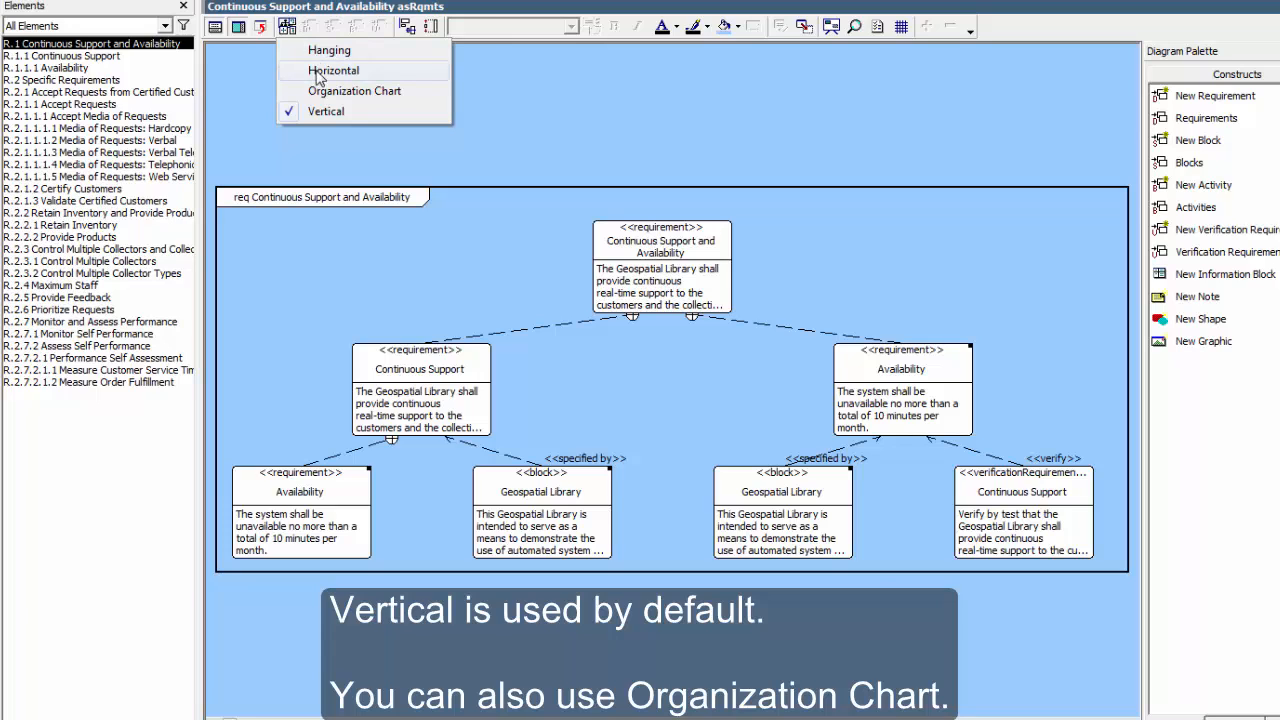
left_click(334, 70)
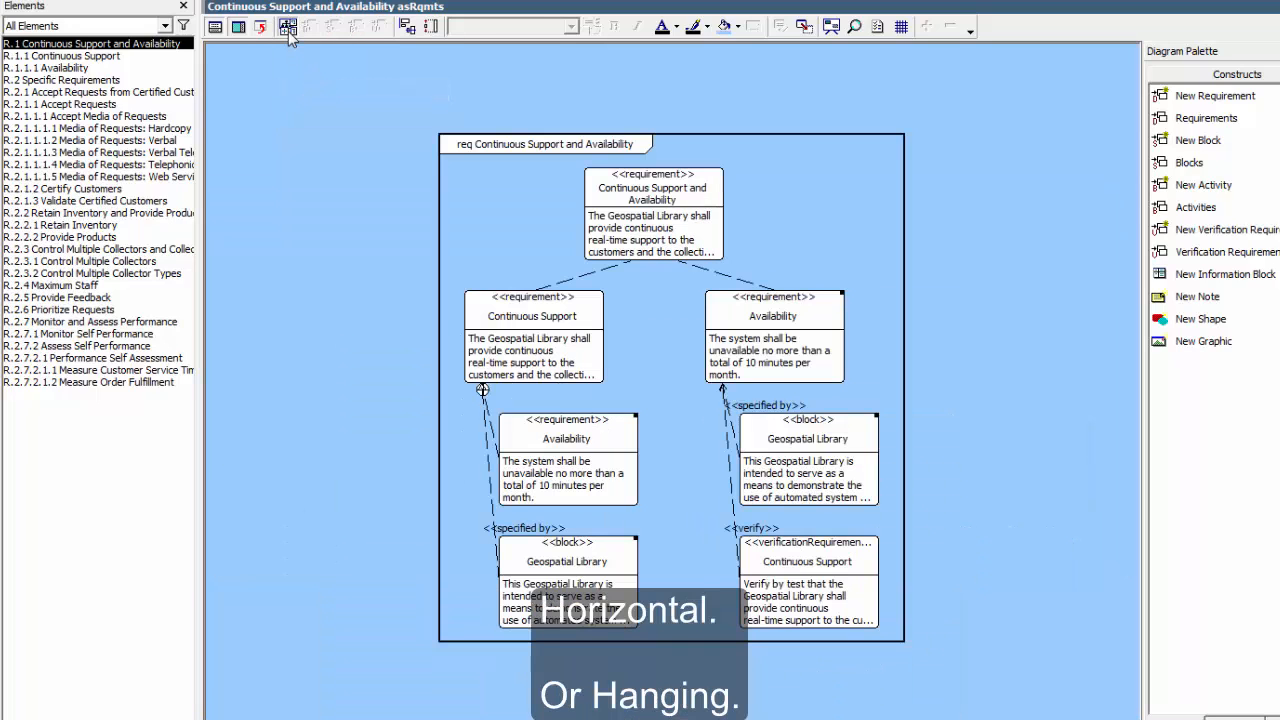
left_click(288, 30)
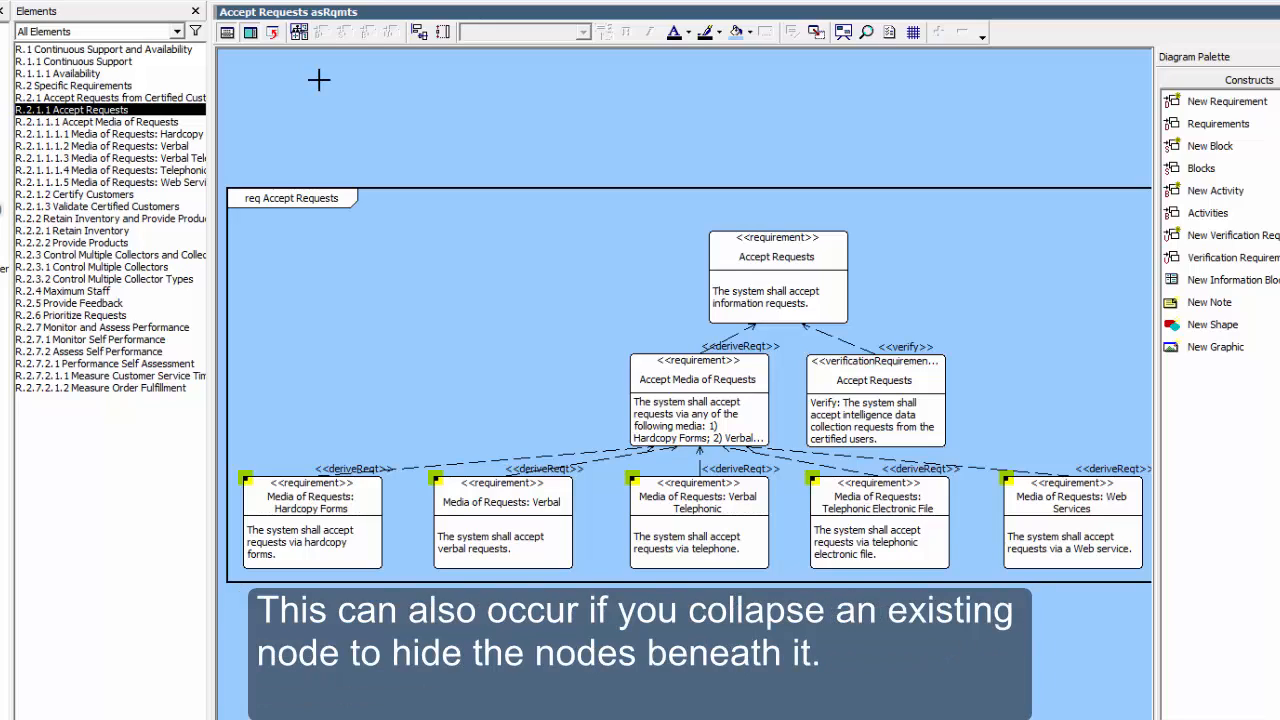
mouse_move(316, 510)
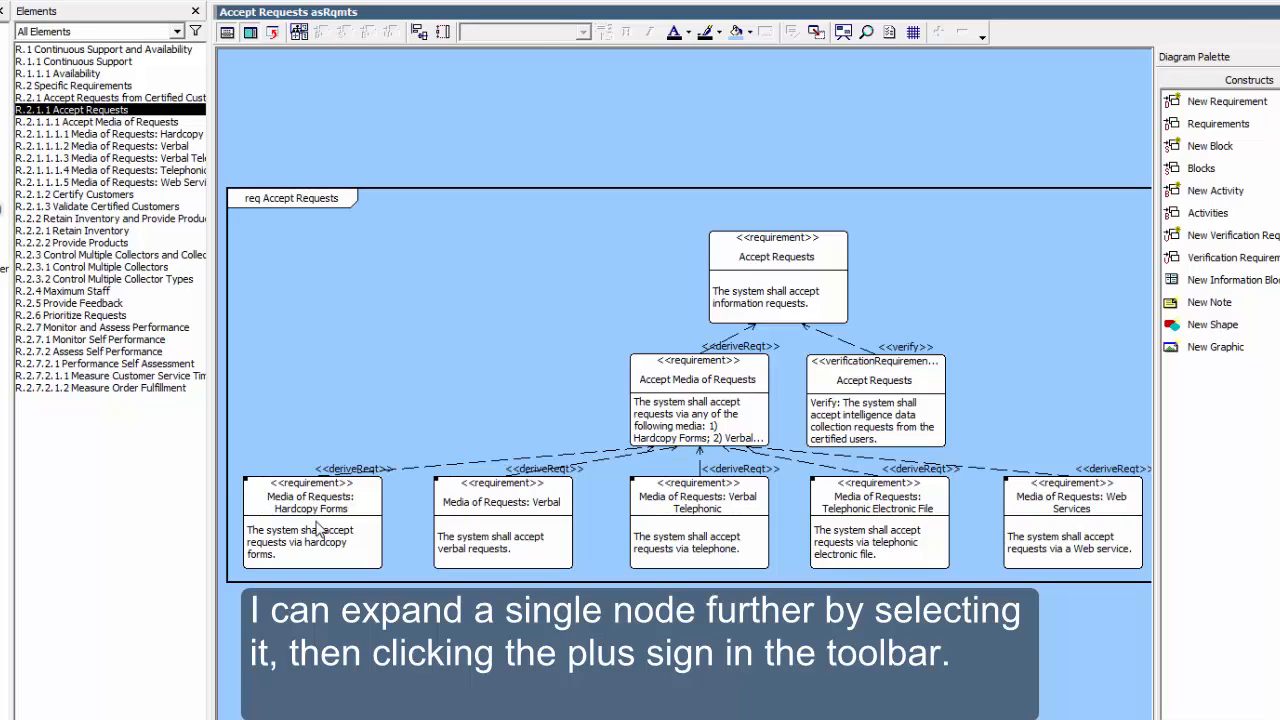
left_click(936, 32)
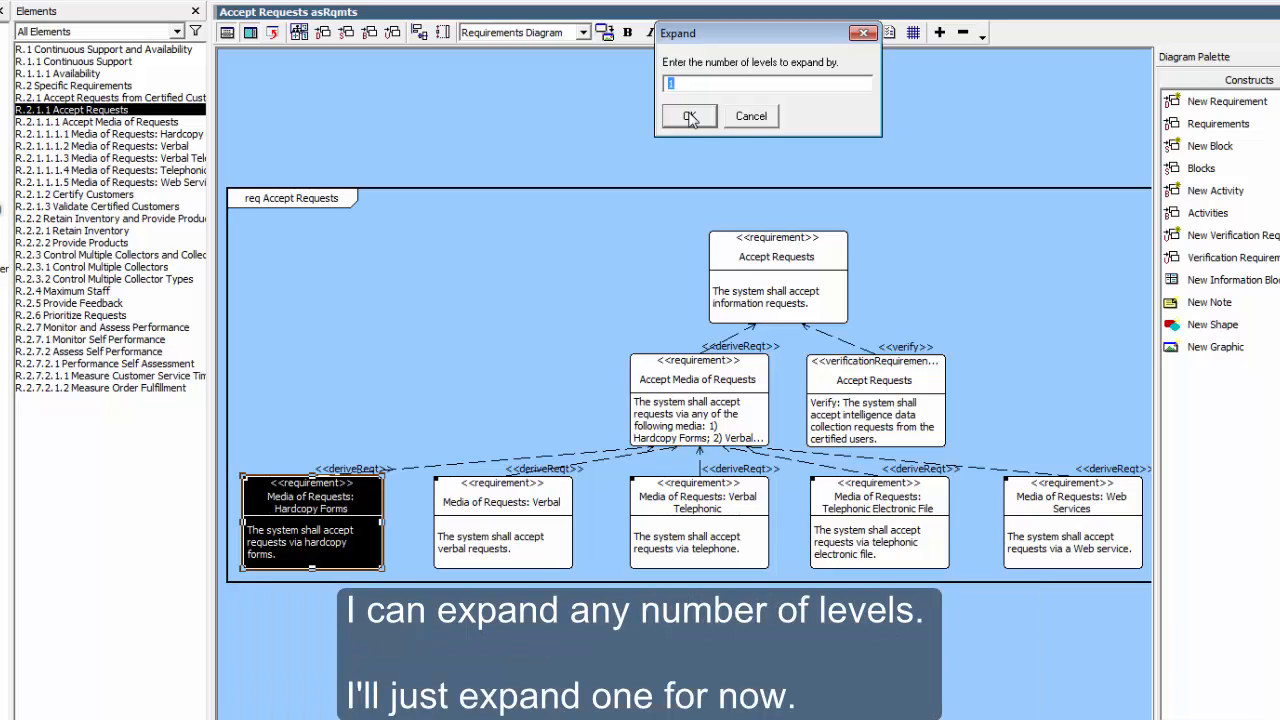
type("1")
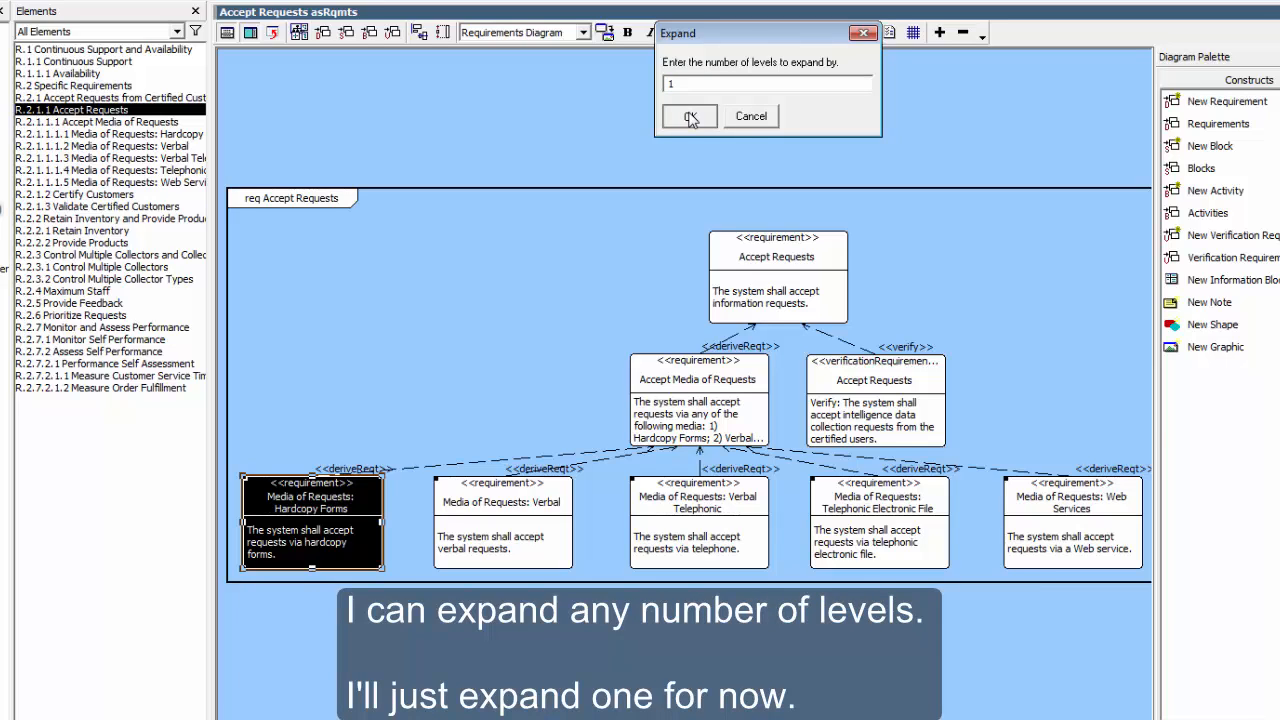
left_click(689, 116)
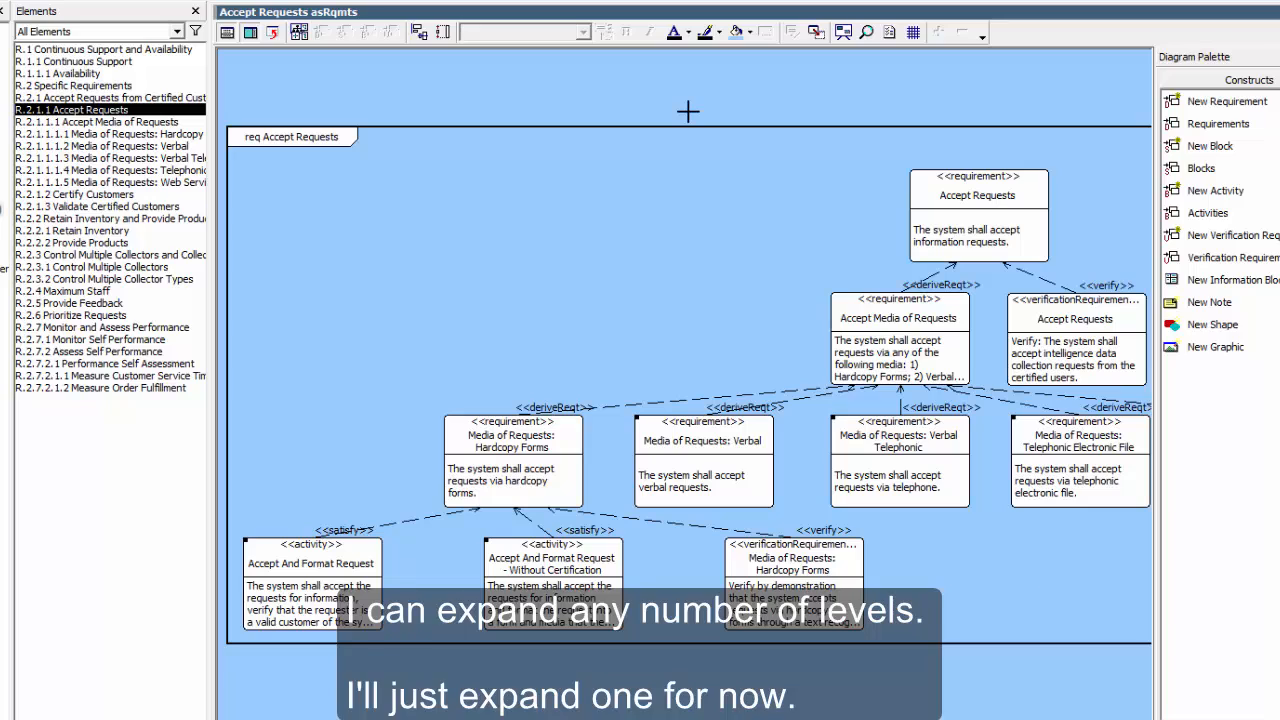
left_click(511, 434)
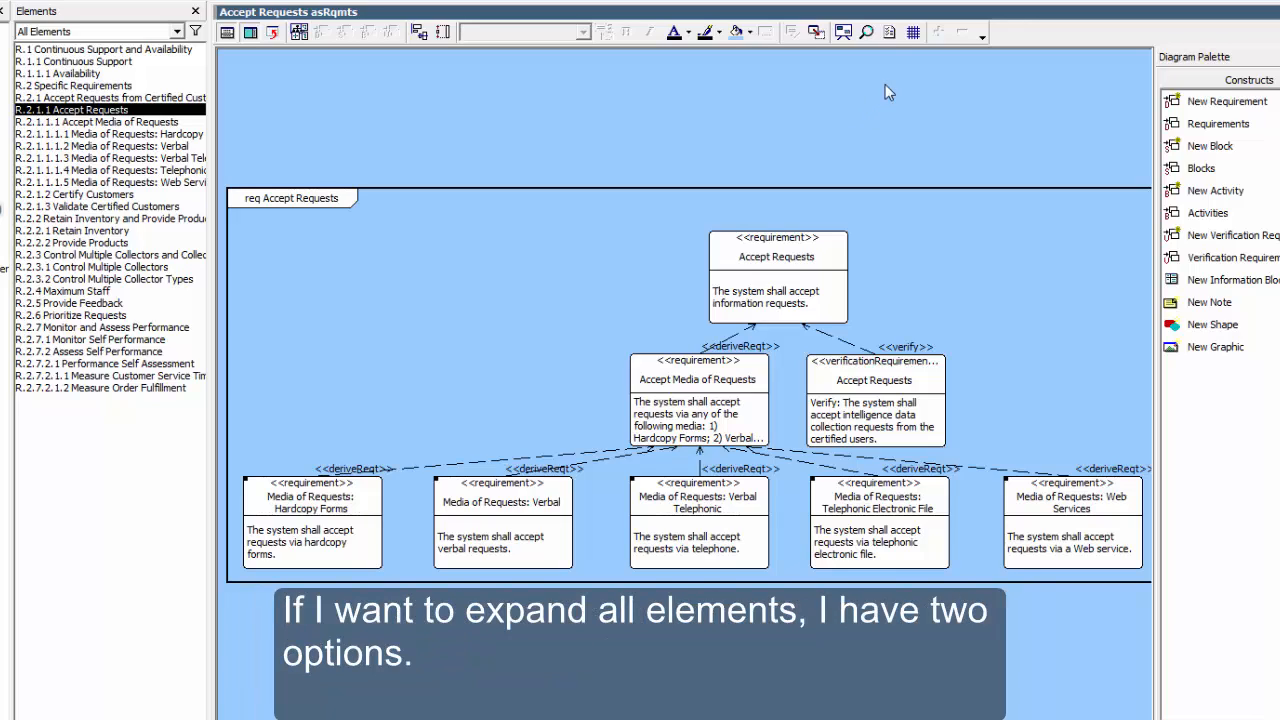
mouse_move(896, 38)
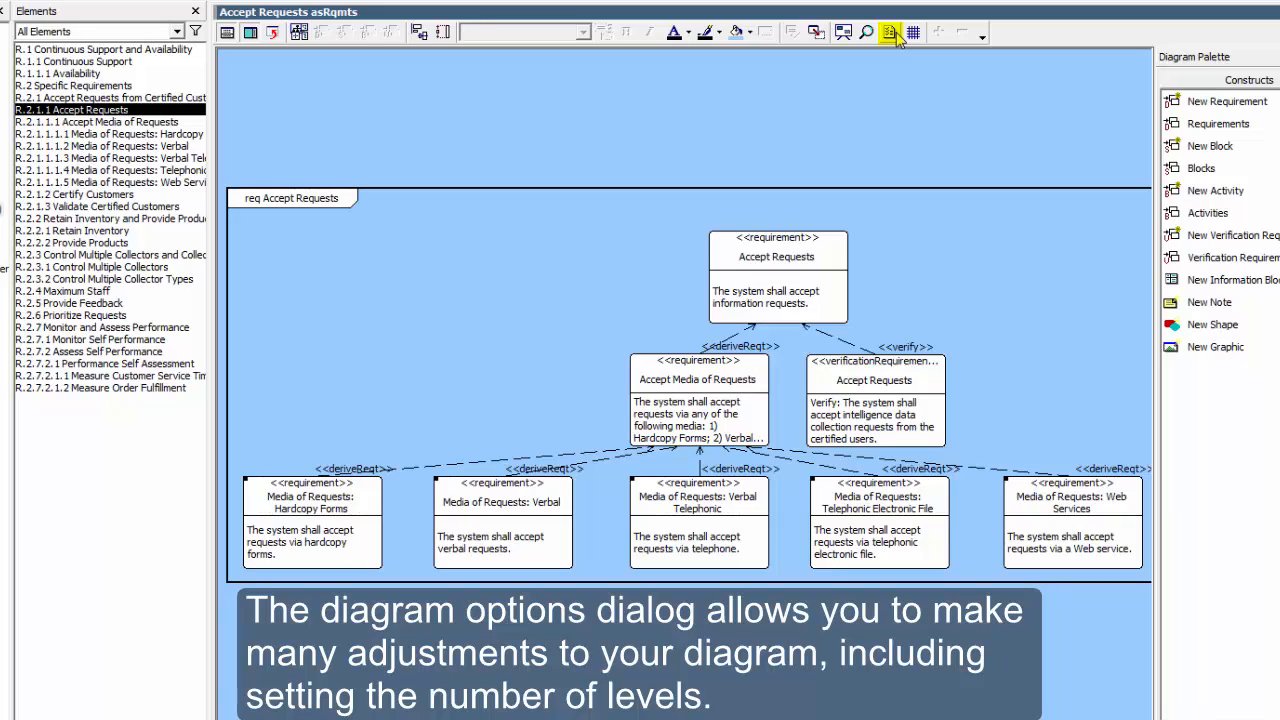
left_click(889, 32)
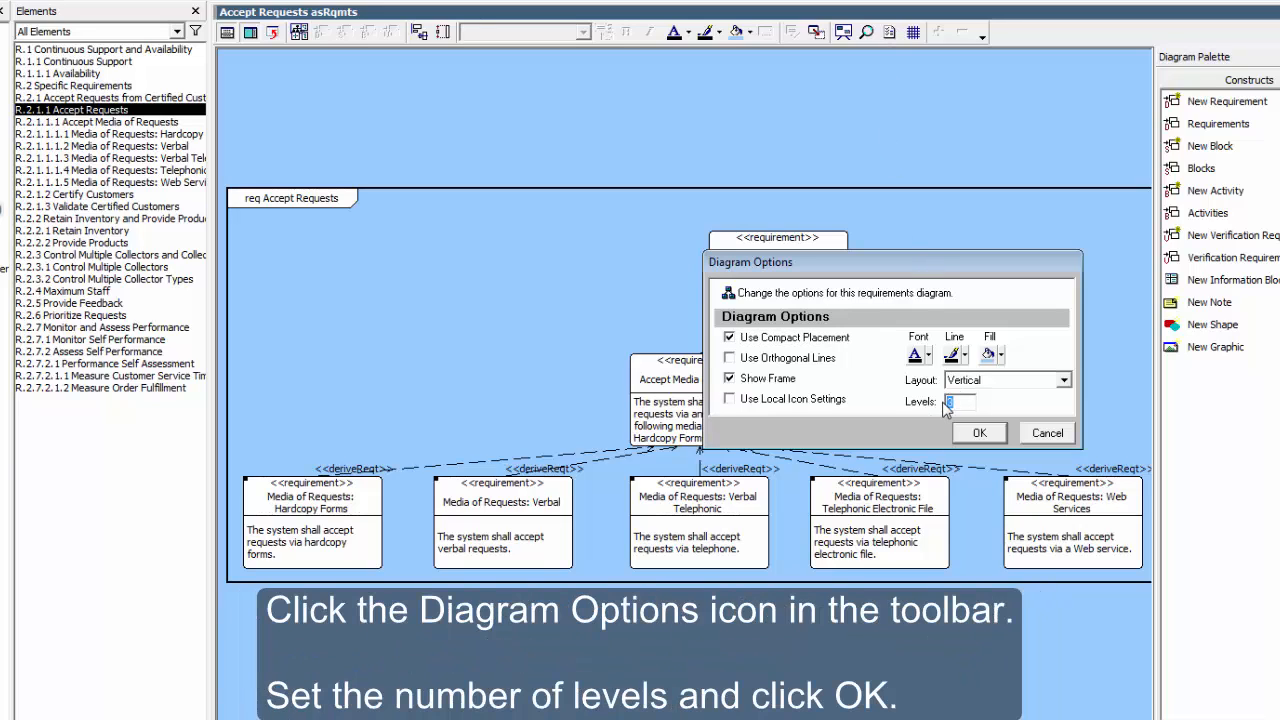
left_click(979, 432)
type("3")
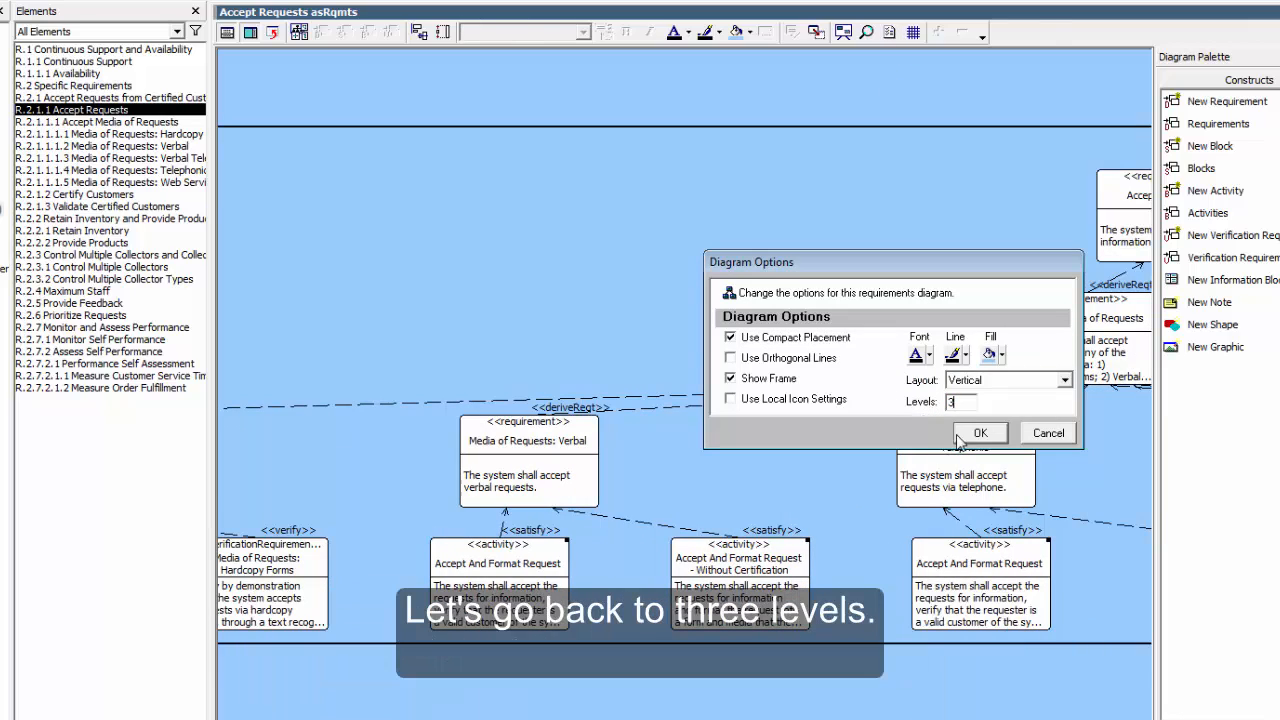
left_click(980, 432)
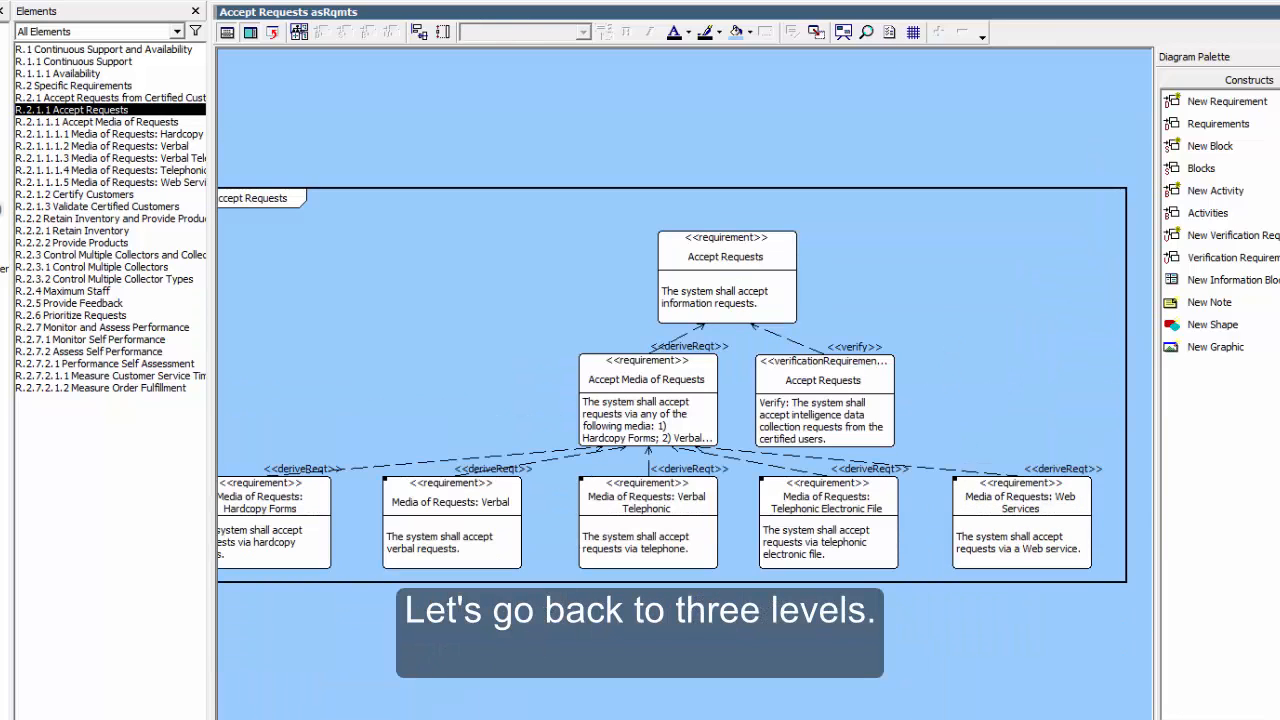